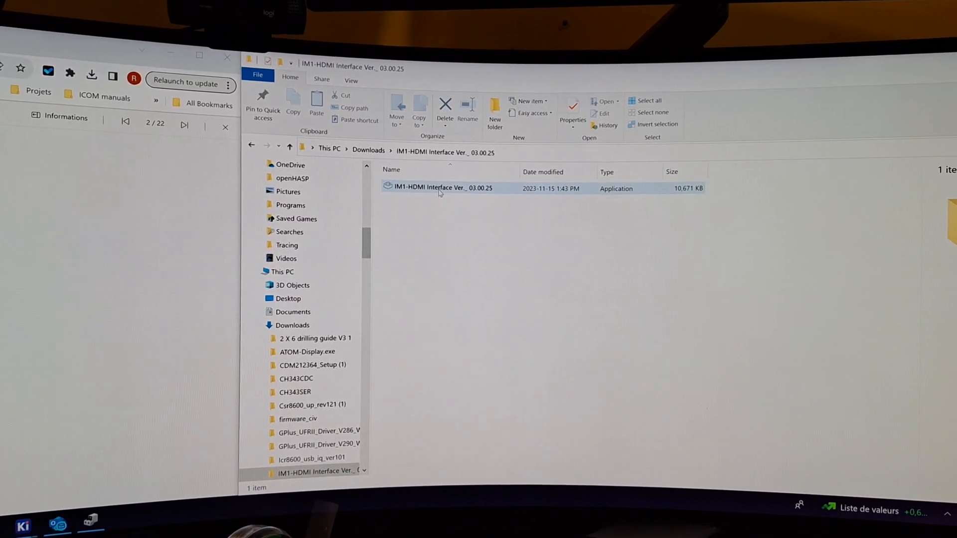
Launch the 'IM1-HDMI Interface Ver._ 03.00.25' updater from the Downloads folder
double_click(443, 188)
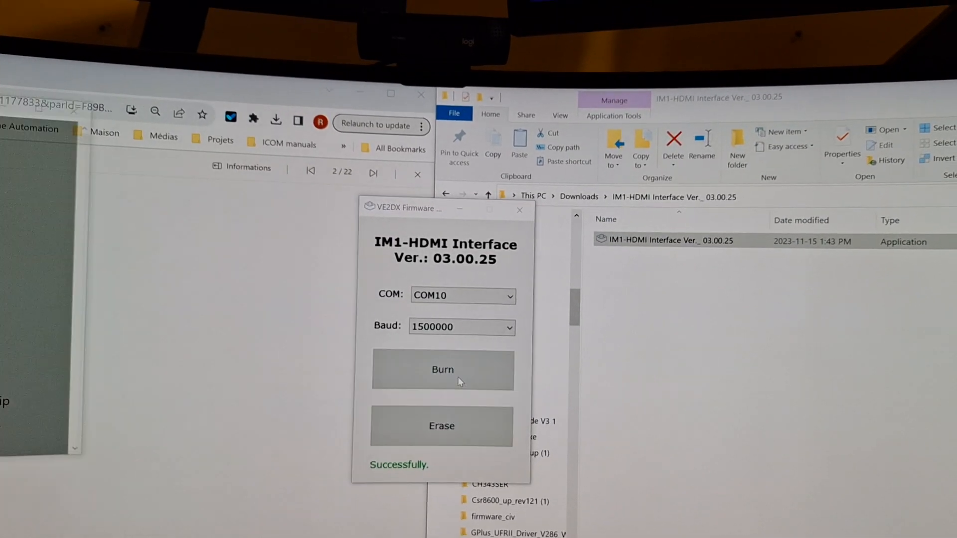
Burn firmware 03.00.25 to the IM1-HDMI interface on COM10 at baud 1500000
left_click(441, 369)
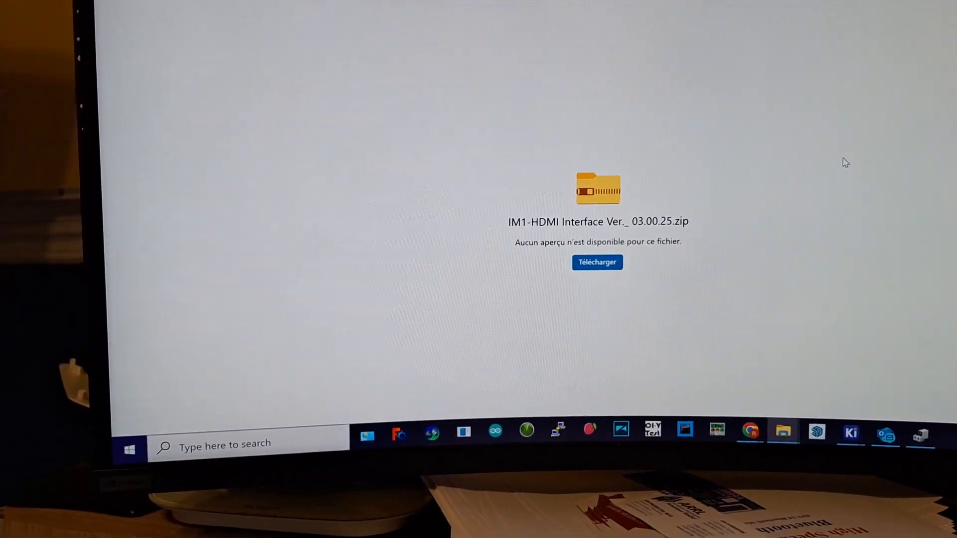
Start a PuTTY serial session on COM10 and begin entering the interface password
left_click(556, 430)
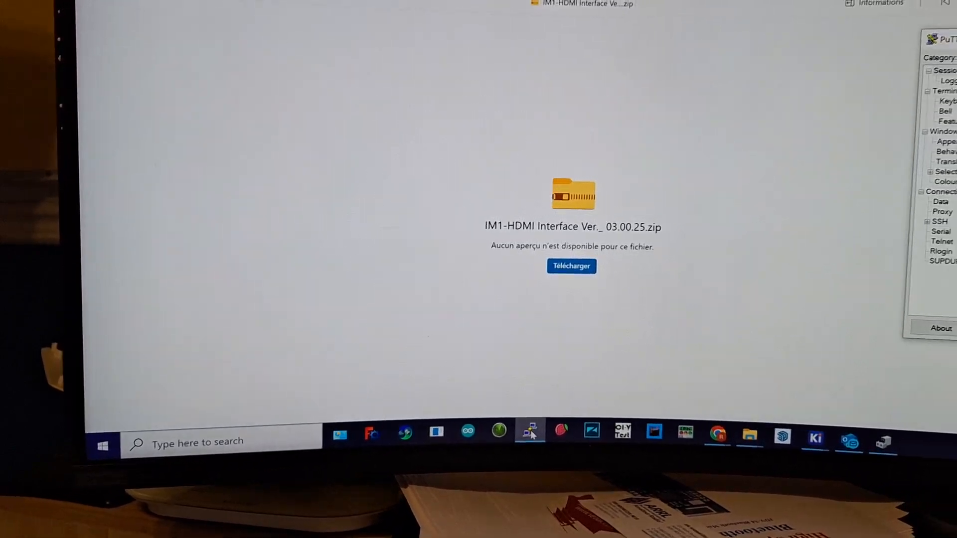
left_click(529, 434)
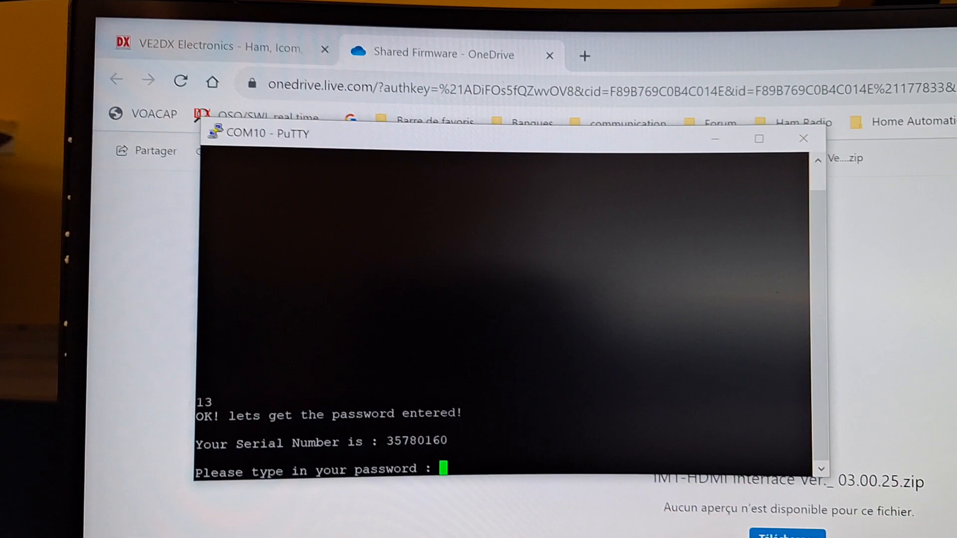
type("5")
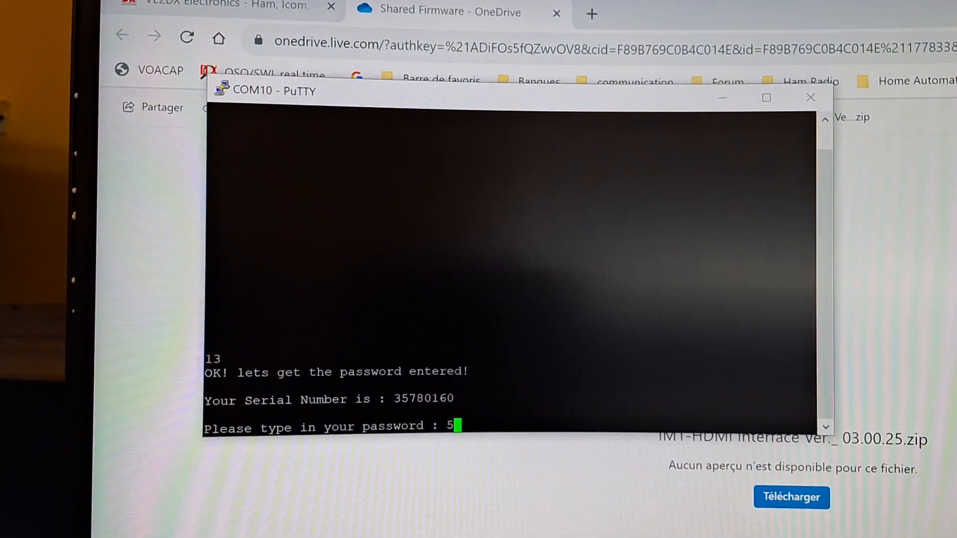